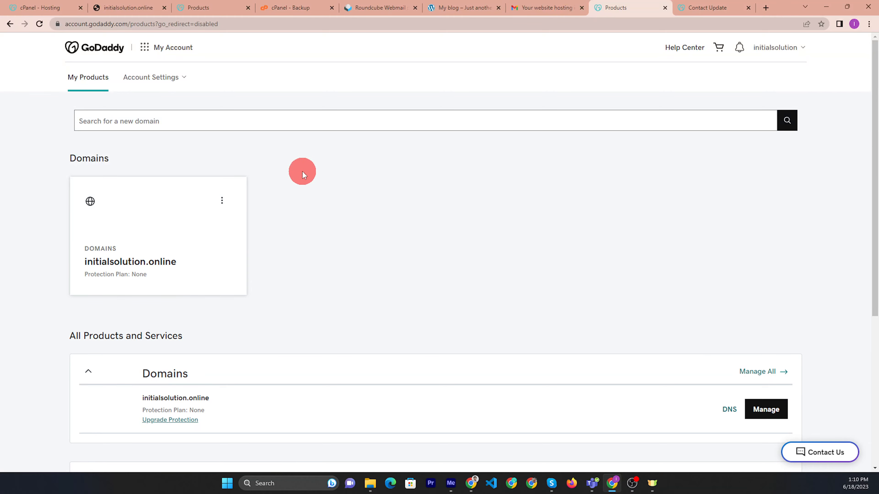
pyautogui.scroll(-3)
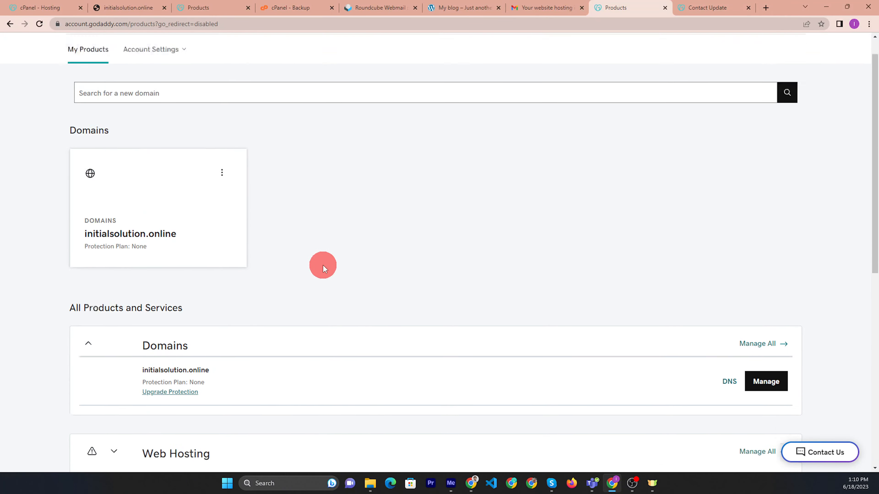
pyautogui.scroll(-3)
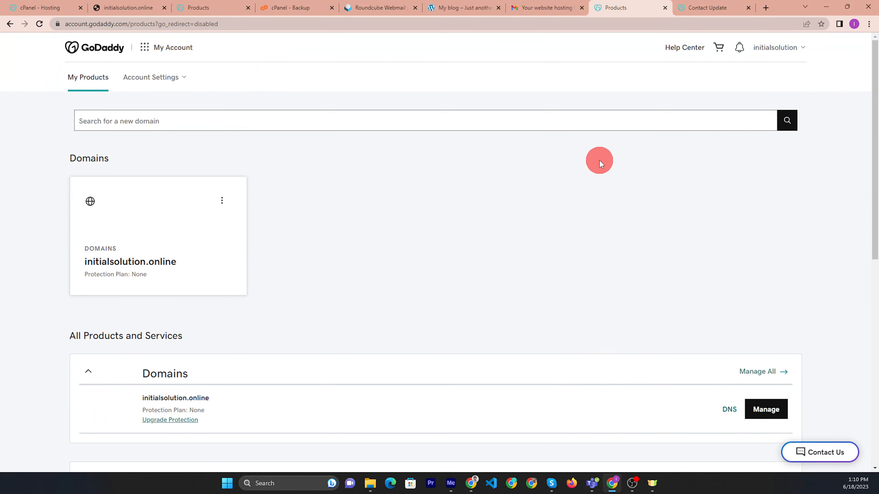
pyautogui.moveTo(621, 152)
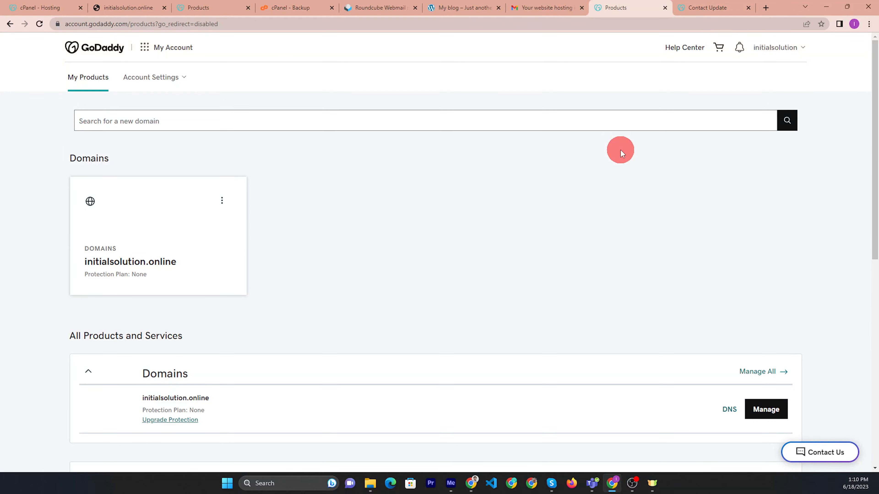
pyautogui.moveTo(465, 203)
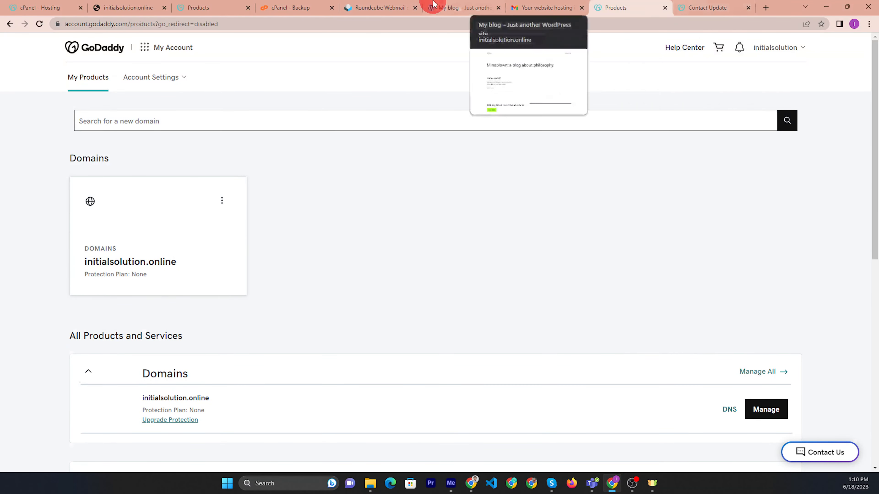
pyautogui.click(459, 7)
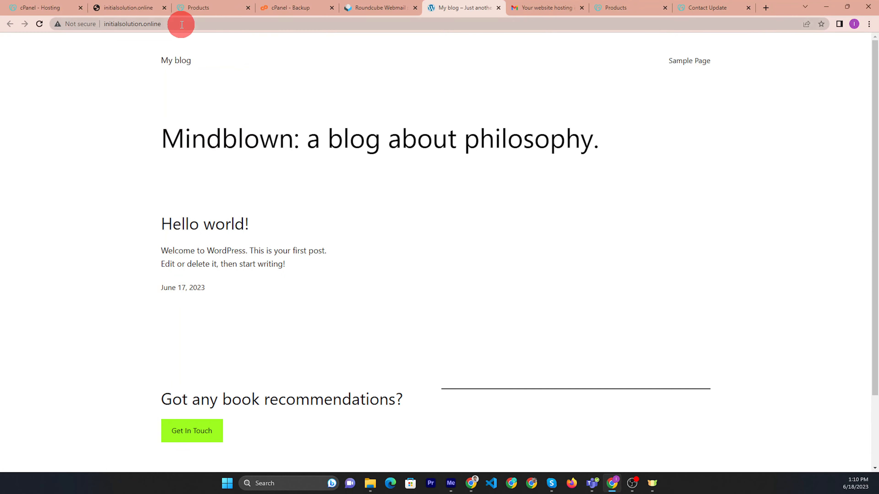
pyautogui.write('www.initialsolution.online')
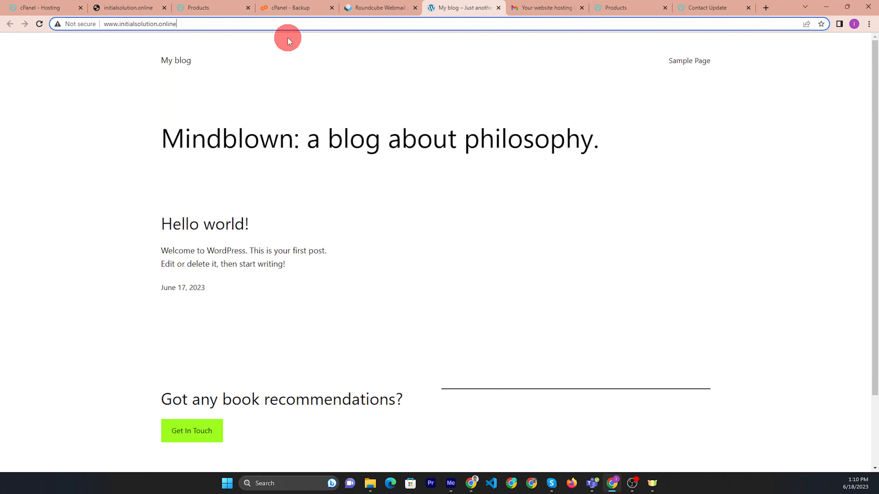
pyautogui.click(141, 24)
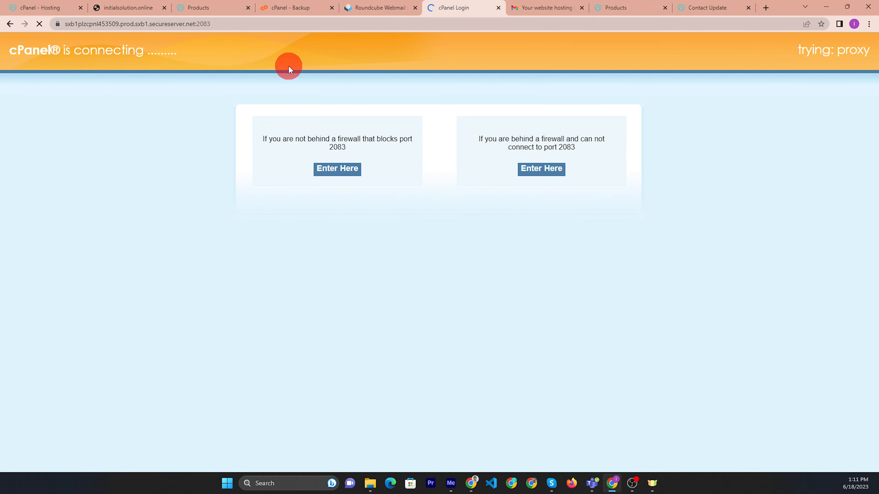
pyautogui.click(336, 169)
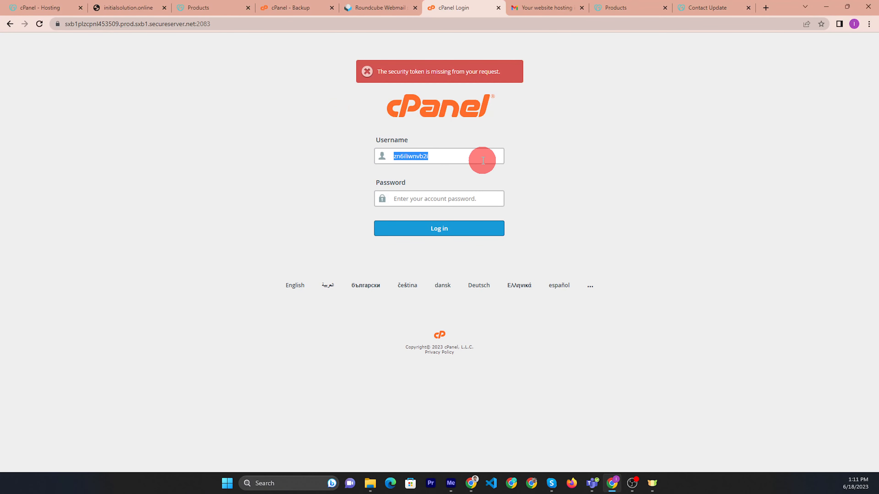
pyautogui.moveTo(661, 62)
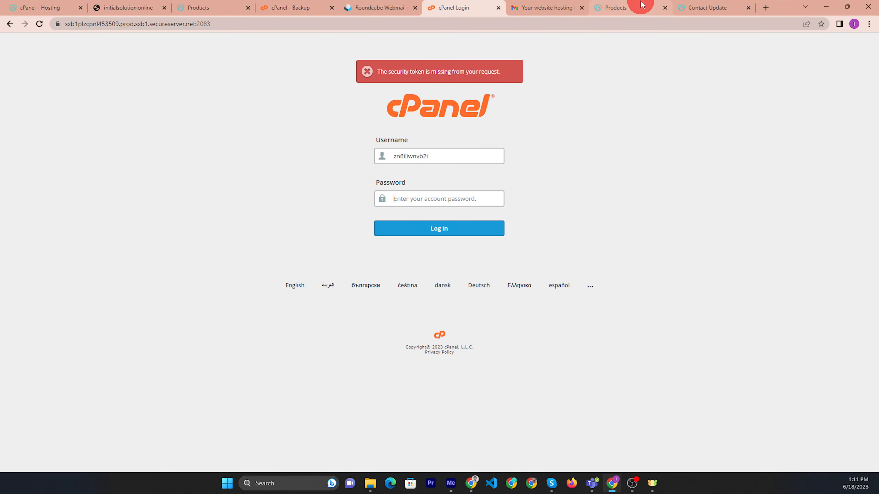
# - From My Products, open the Web Hosting management dashboard for initialsolution.online
pyautogui.click(39, 7)
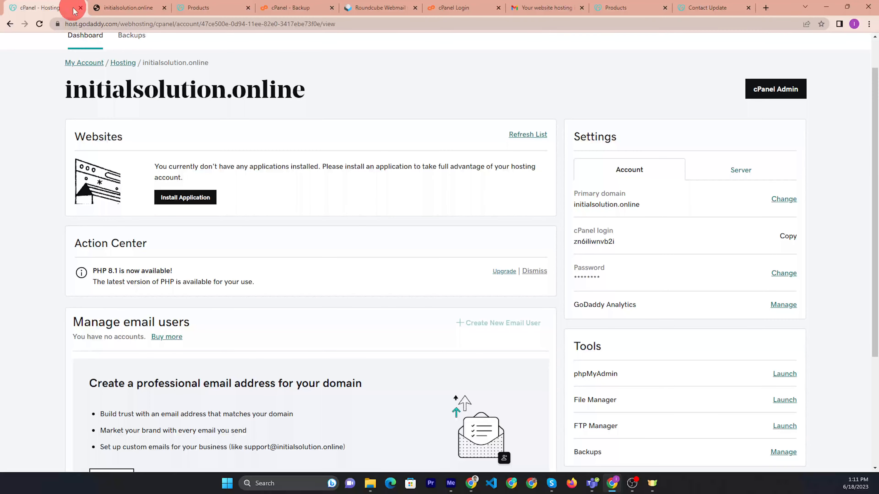
pyautogui.click(212, 7)
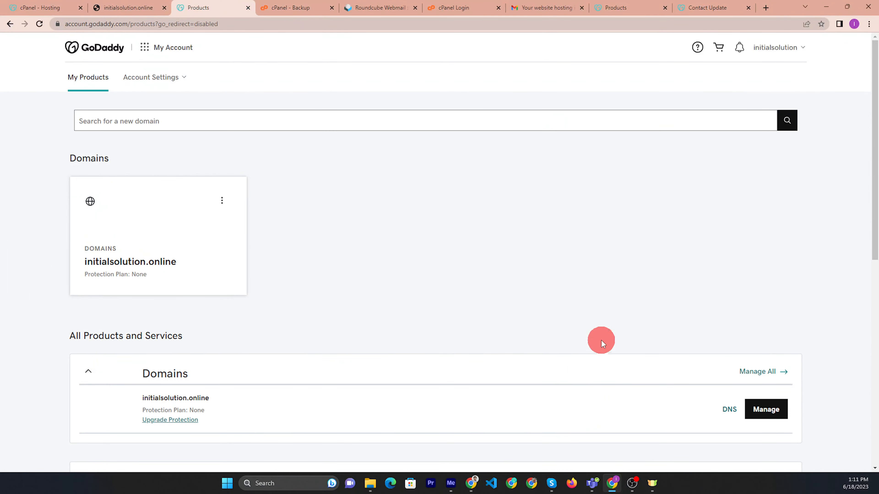
pyautogui.scroll(-3)
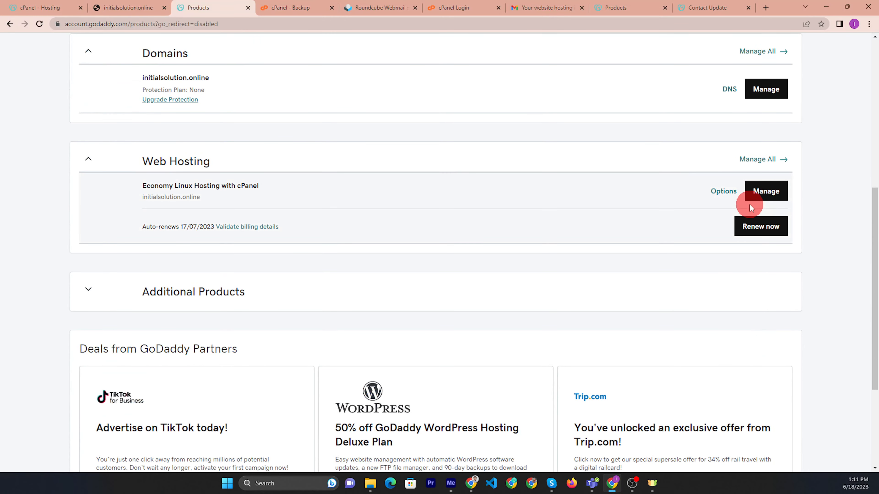
pyautogui.click(766, 190)
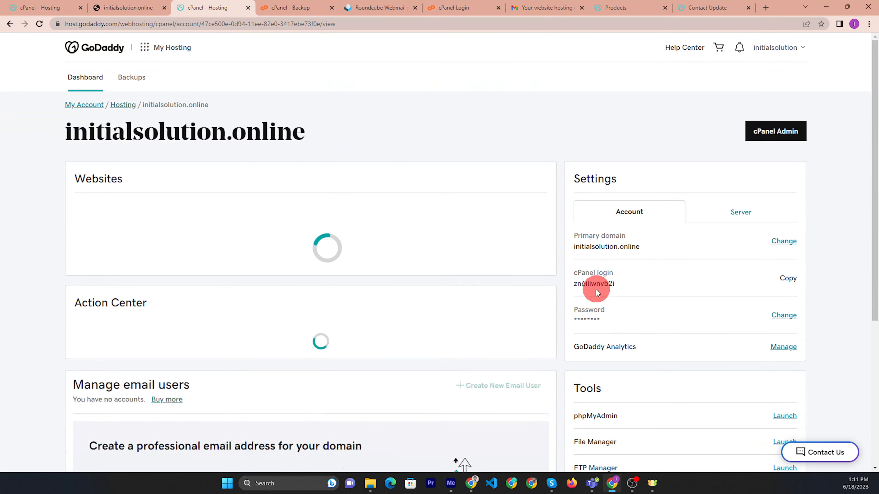
# - Copy the cPanel login username and return to the cPanel login page
pyautogui.click(787, 278)
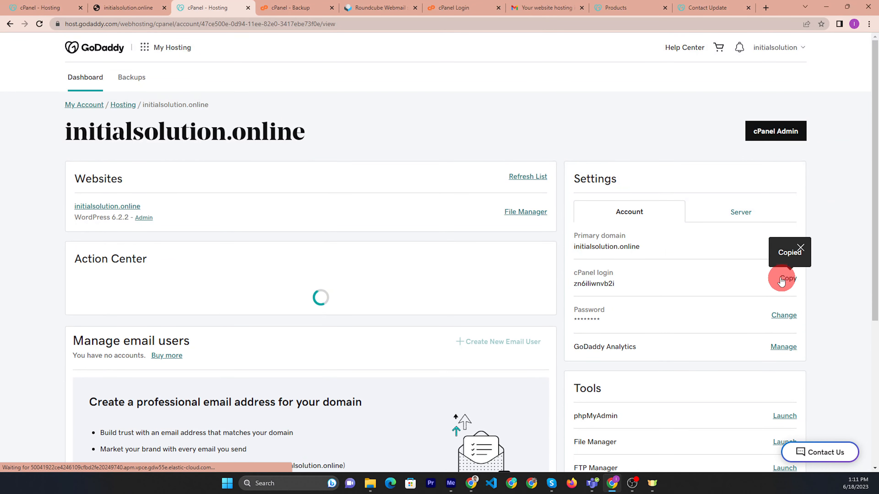
pyautogui.click(380, 7)
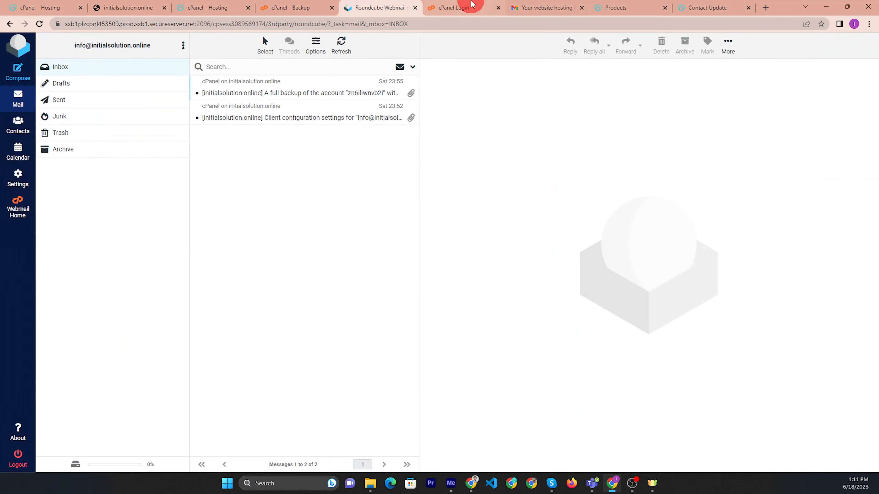
pyautogui.click(459, 8)
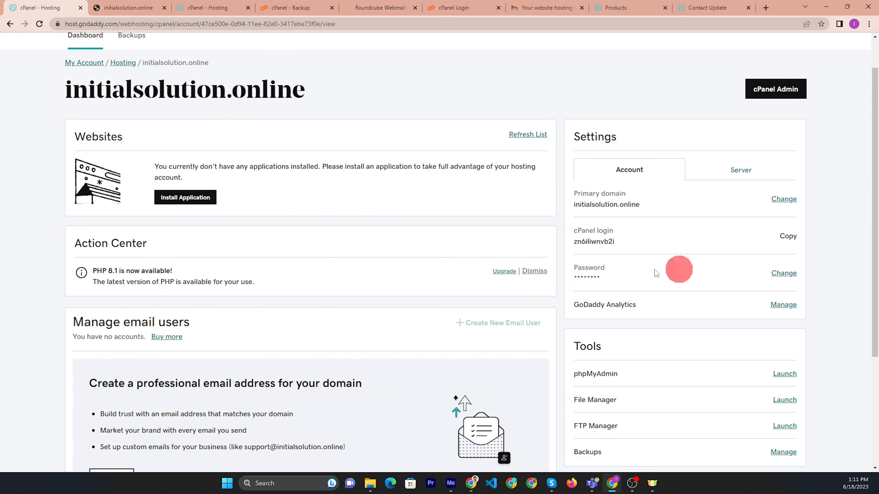
# - Start a password change and generate a strong password, revealed as plain text
pyautogui.click(784, 272)
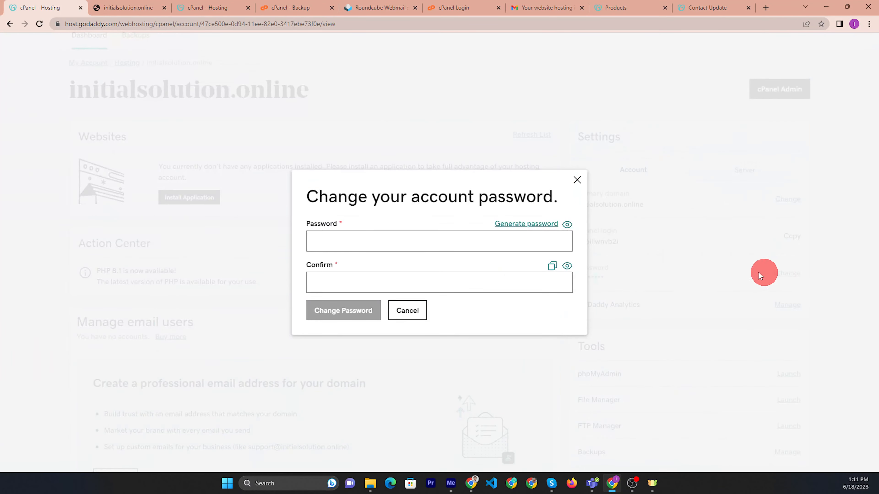
pyautogui.click(439, 241)
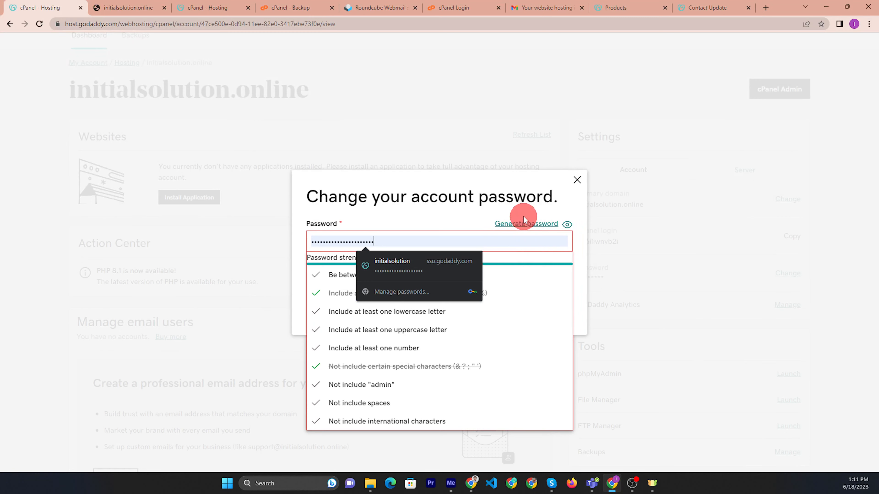
pyautogui.click(527, 224)
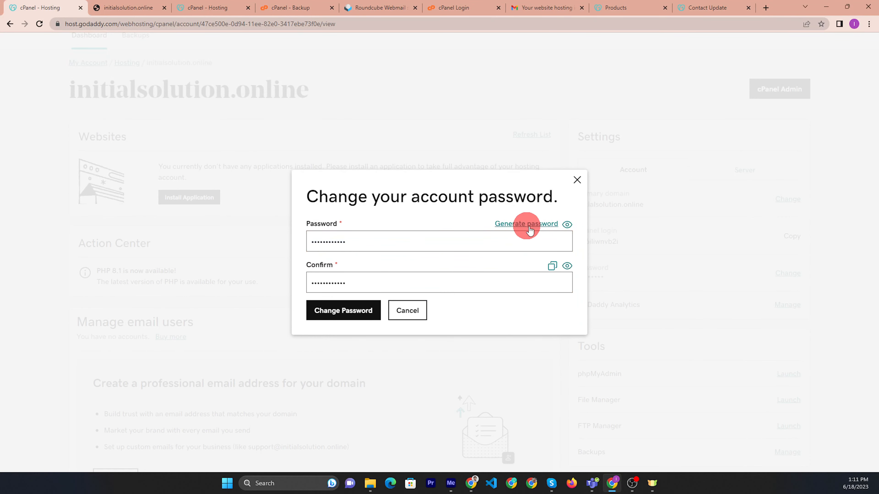
pyautogui.click(567, 225)
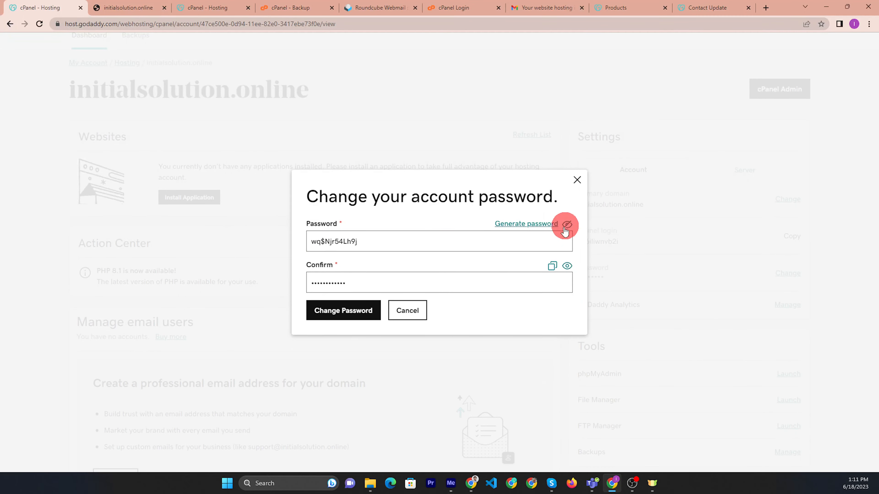
# - Copy the generated password and confirm the password change
pyautogui.rightClick(334, 241)
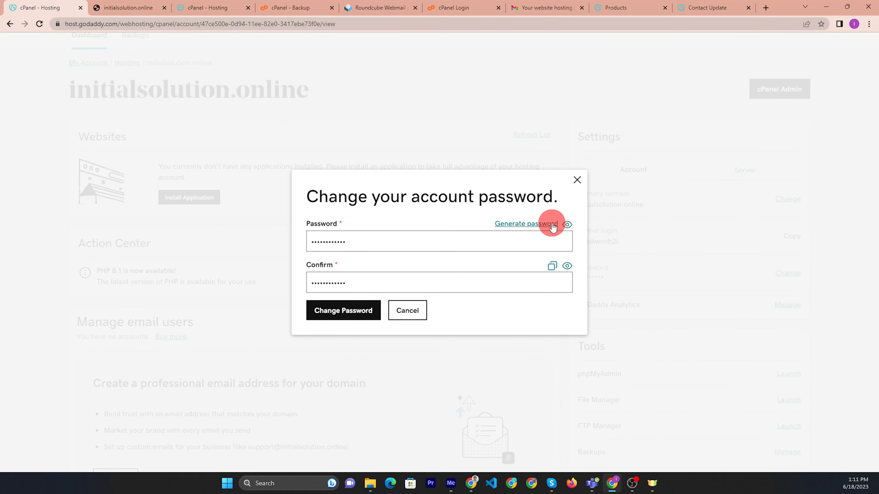
pyautogui.click(552, 266)
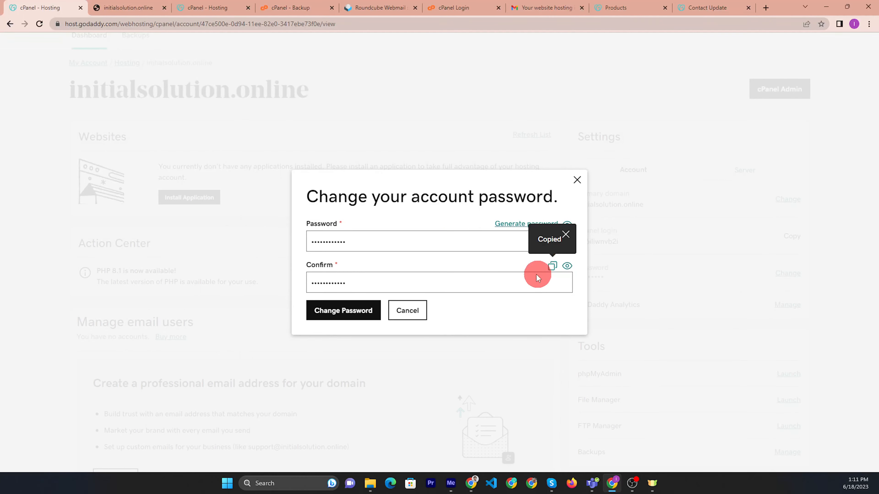
pyautogui.click(343, 310)
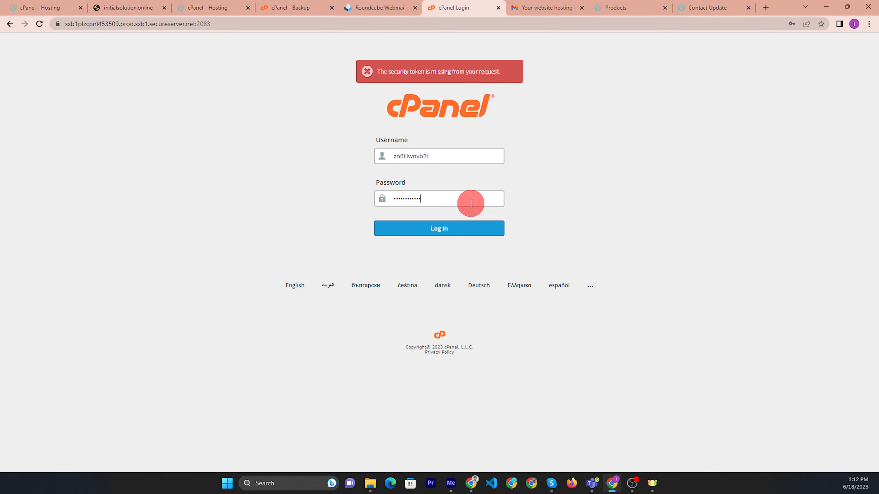
# - Log in to cPanel with the new credentials and reach the main dashboard
pyautogui.click(439, 228)
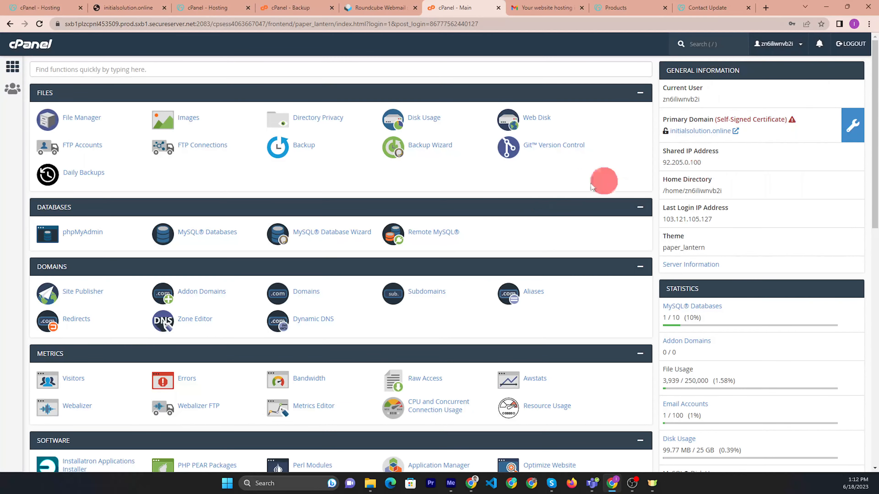
pyautogui.scroll(-3)
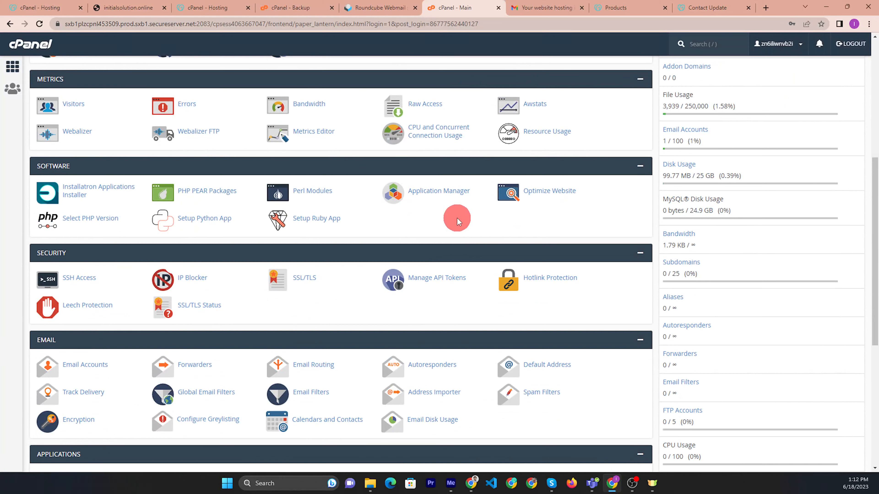